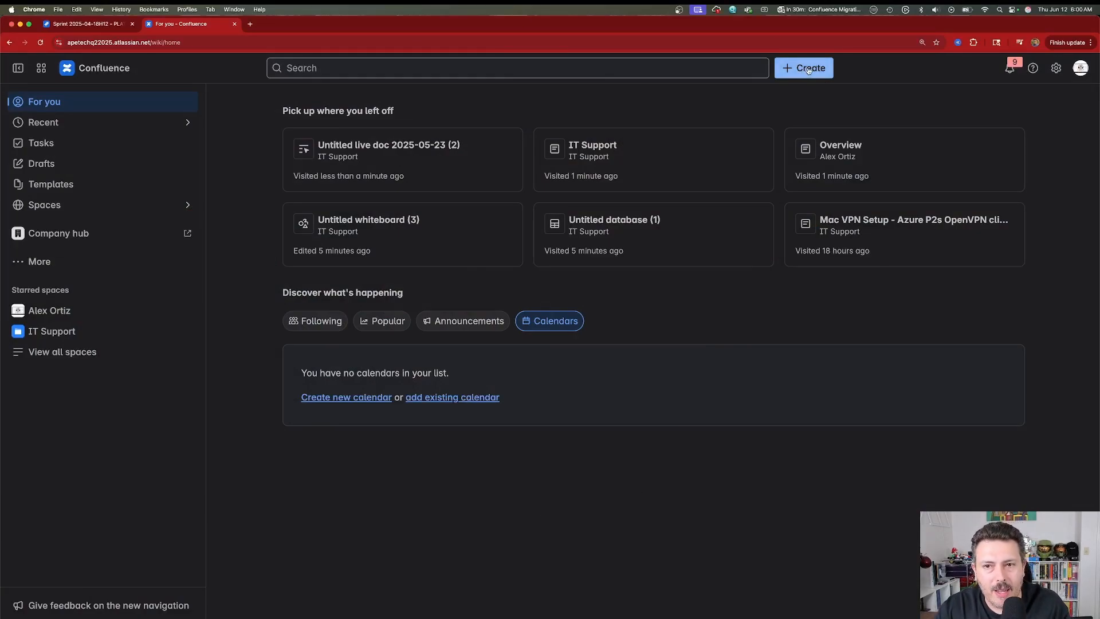
pyautogui.moveTo(808, 71)
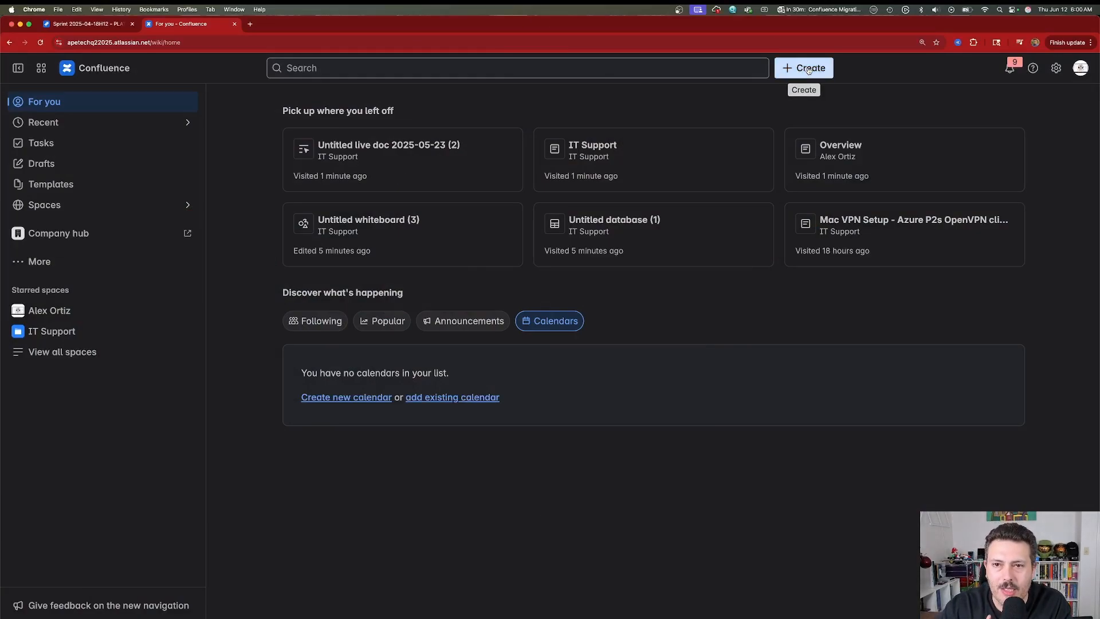
# - Bring up the Create menu listing Live Doc, Page, Whiteboard and other content types
pyautogui.click(805, 68)
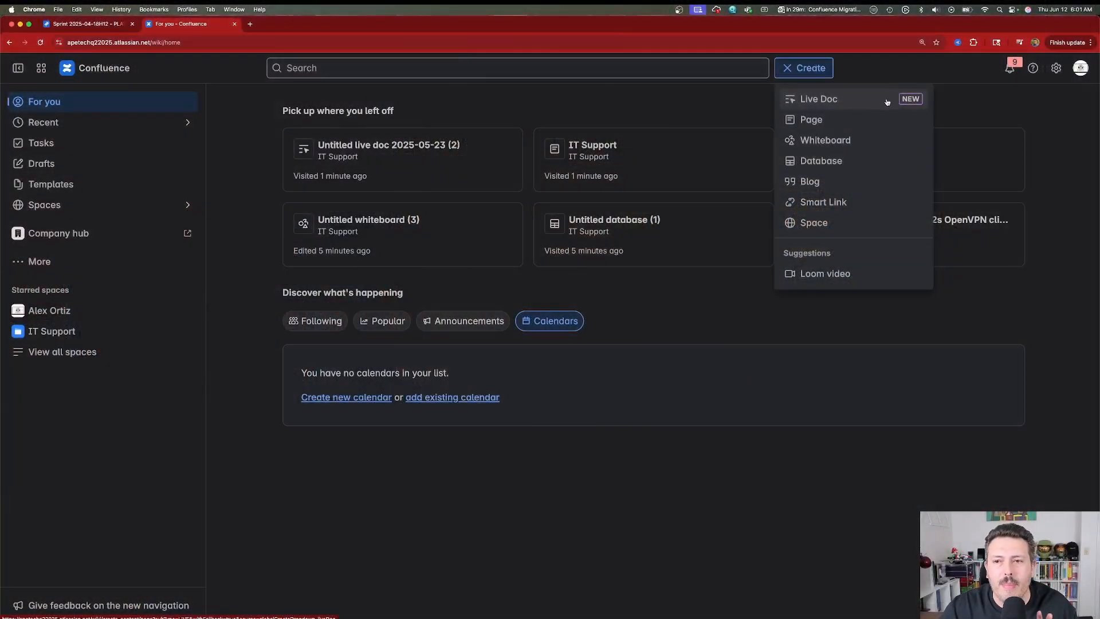
pyautogui.moveTo(910, 103)
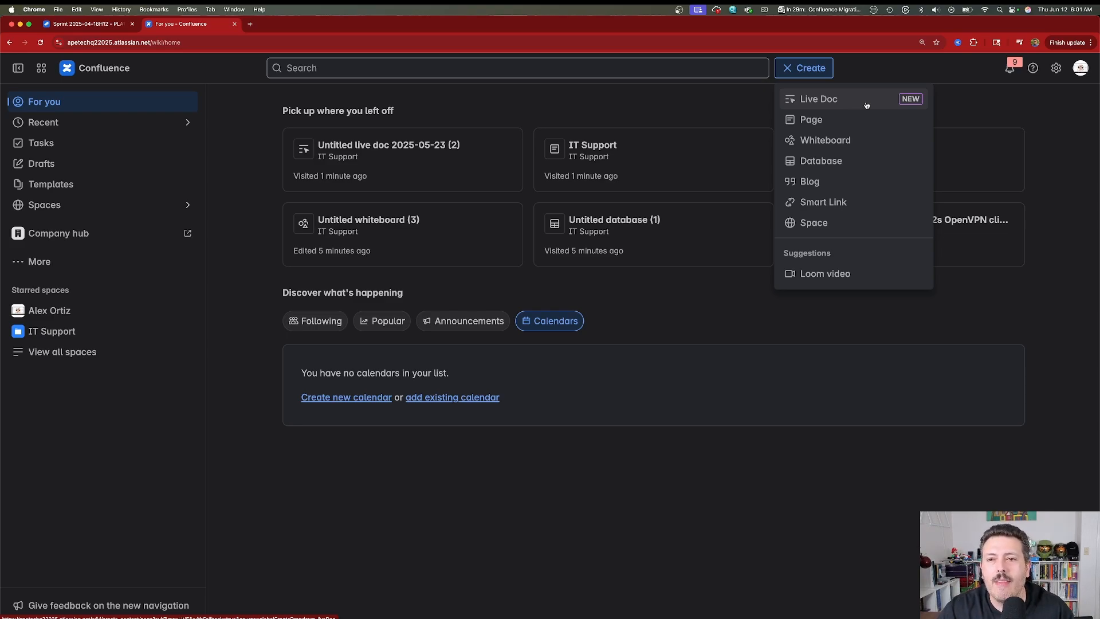
# - Start a live doc titled 'We still give it a title' with the body line 'This is me typing'
pyautogui.click(818, 99)
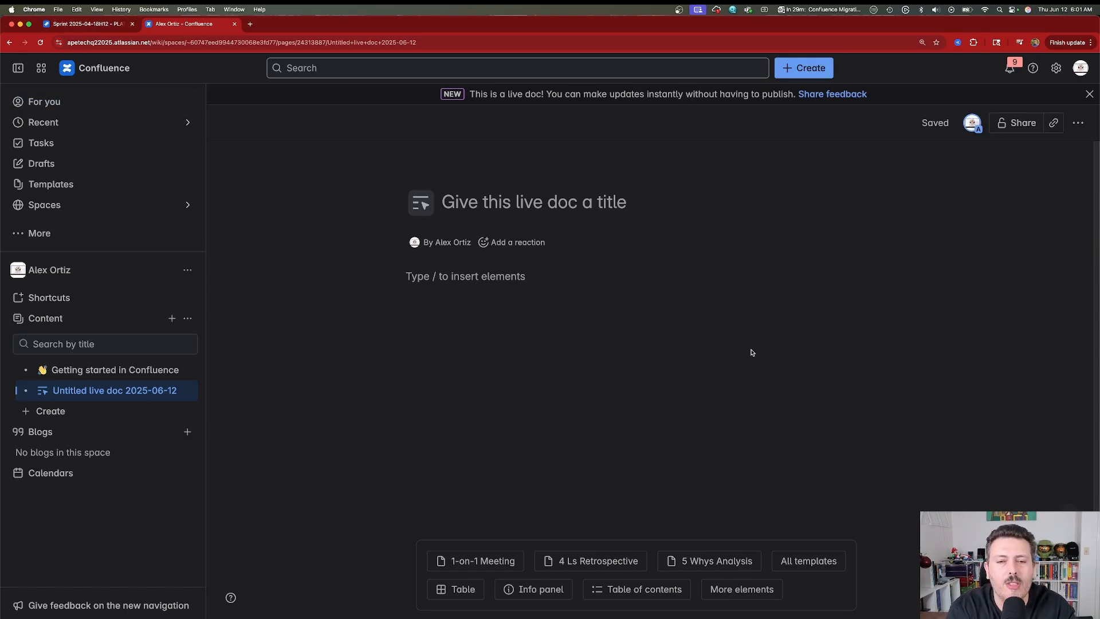
pyautogui.write('We still')
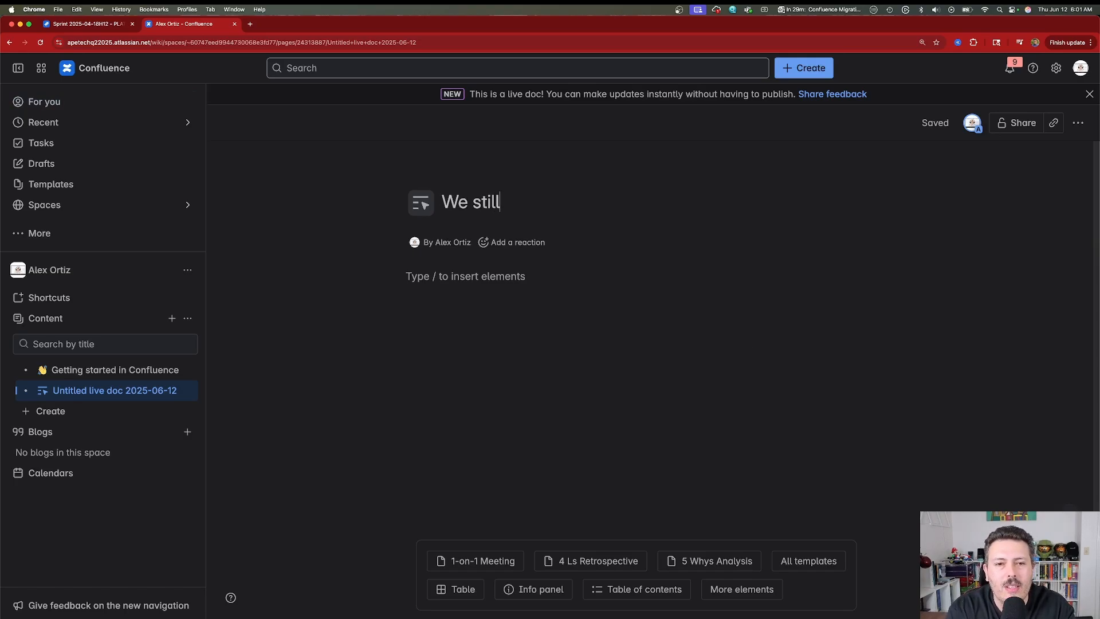
pyautogui.write('give it a title')
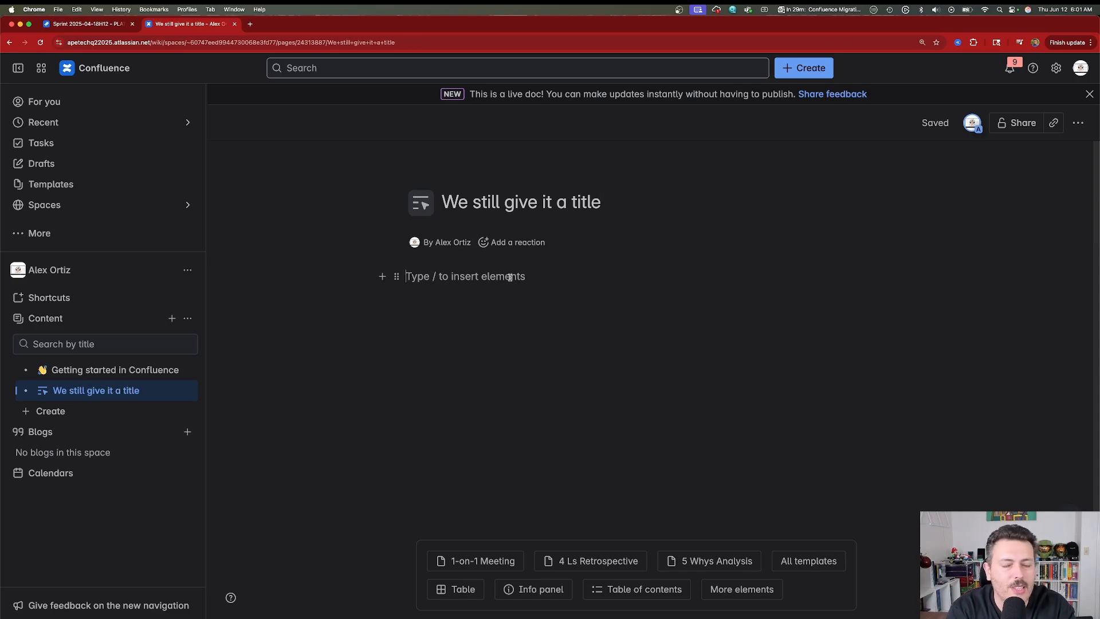
pyautogui.write('This is me t')
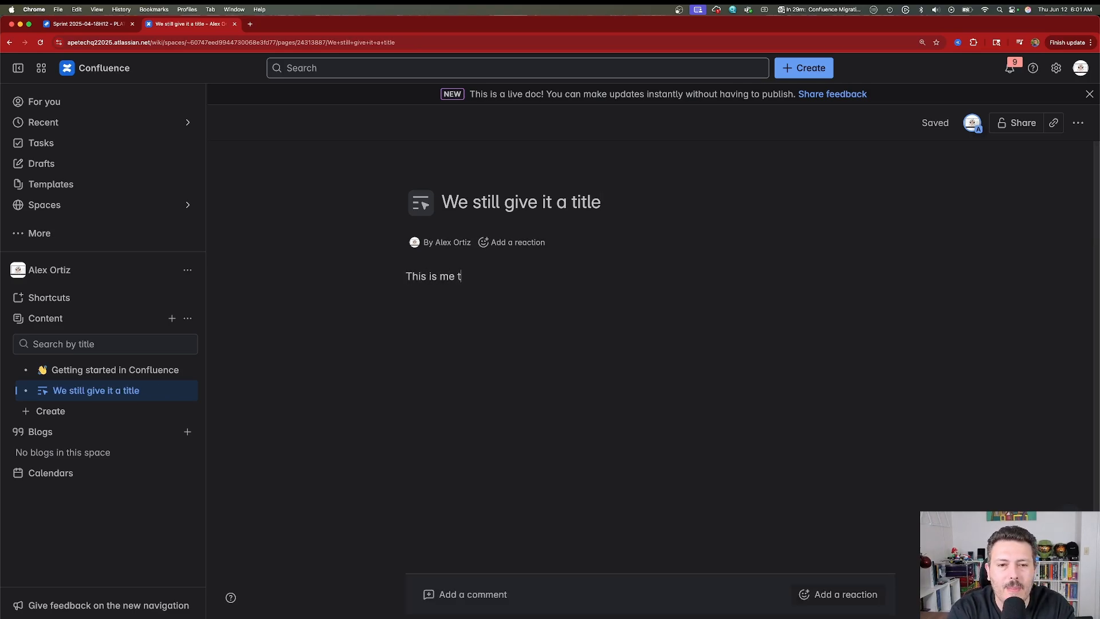
pyautogui.write('yping')
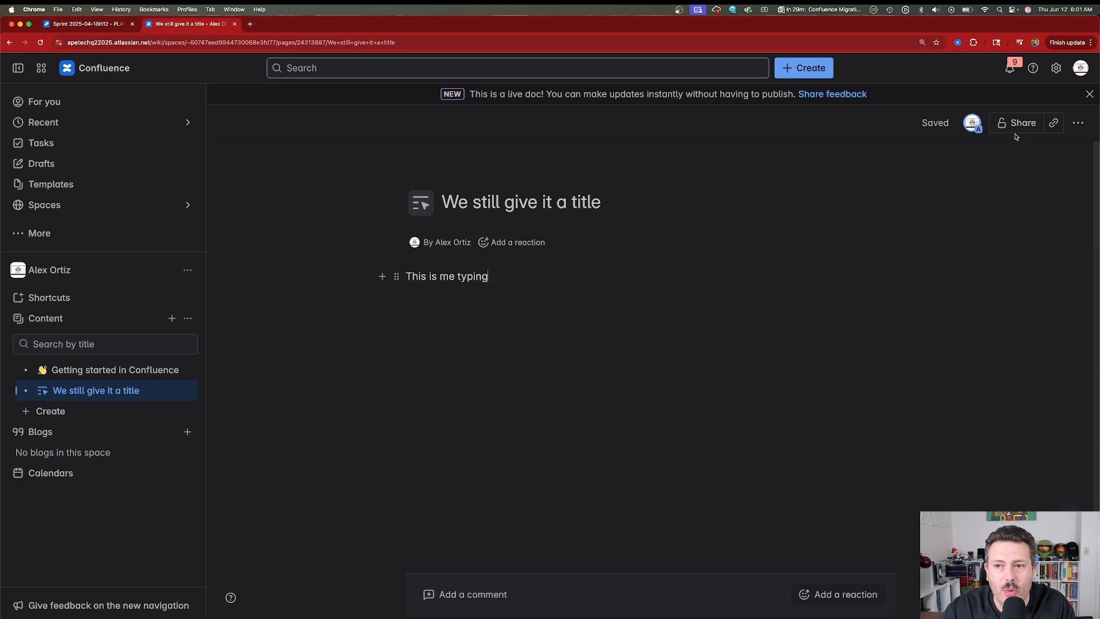
# - Review the doc's share settings twice, leaving general access open to the whole space
pyautogui.click(1016, 122)
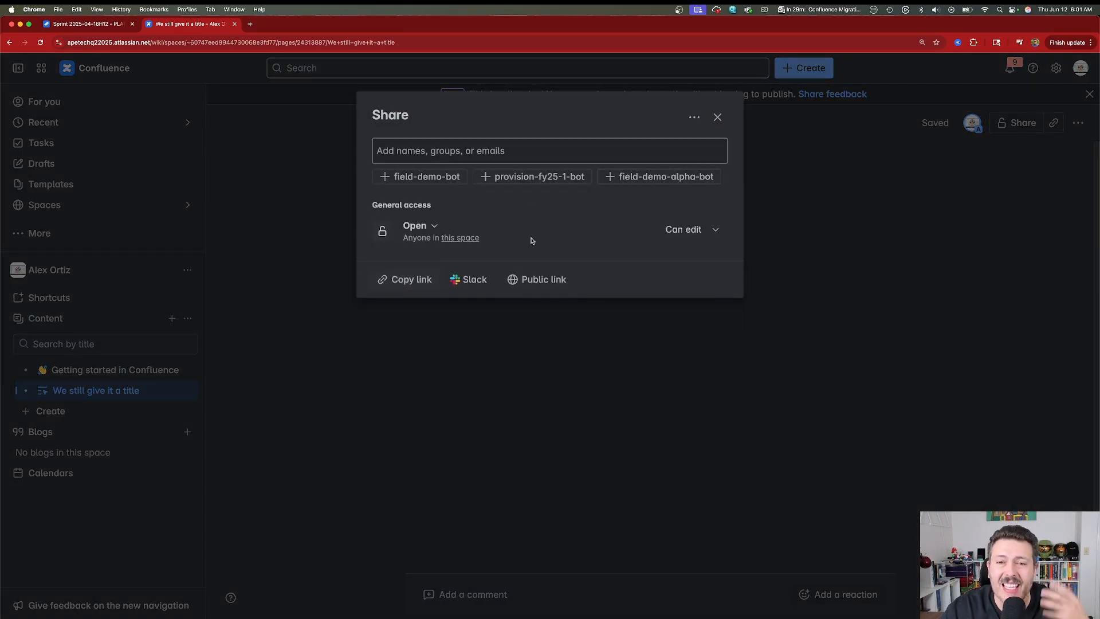
pyautogui.click(718, 117)
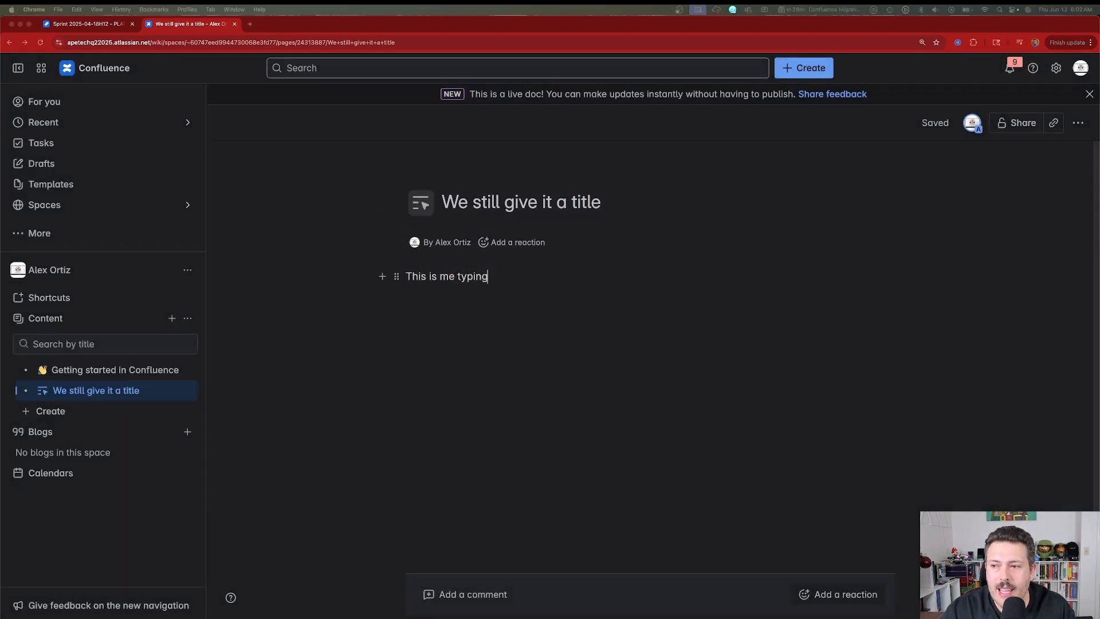
pyautogui.moveTo(1013, 126)
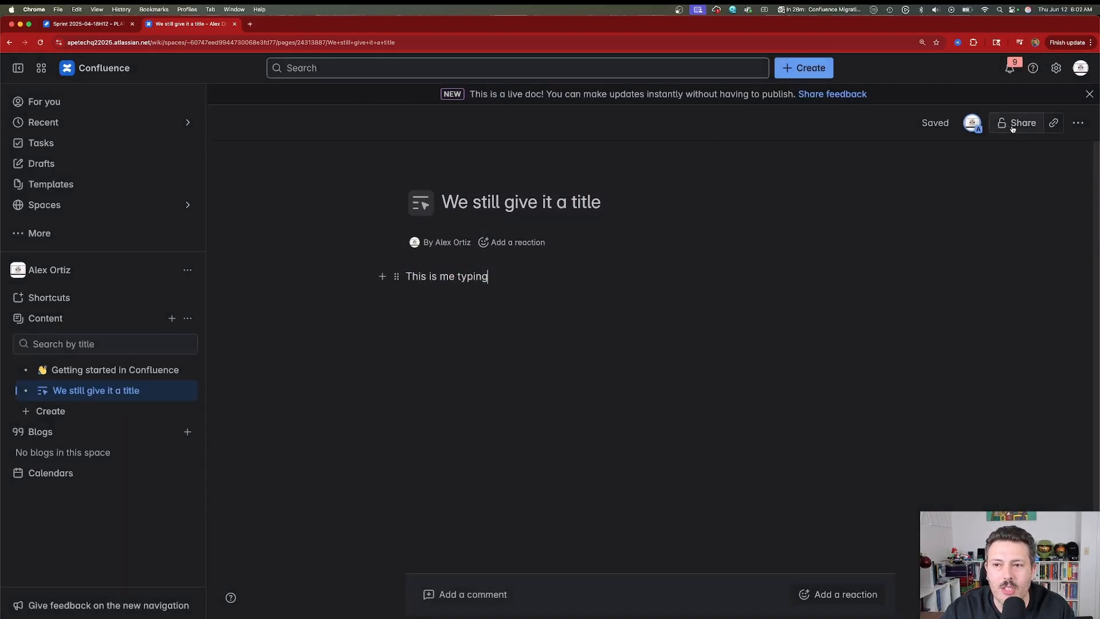
pyautogui.click(1022, 123)
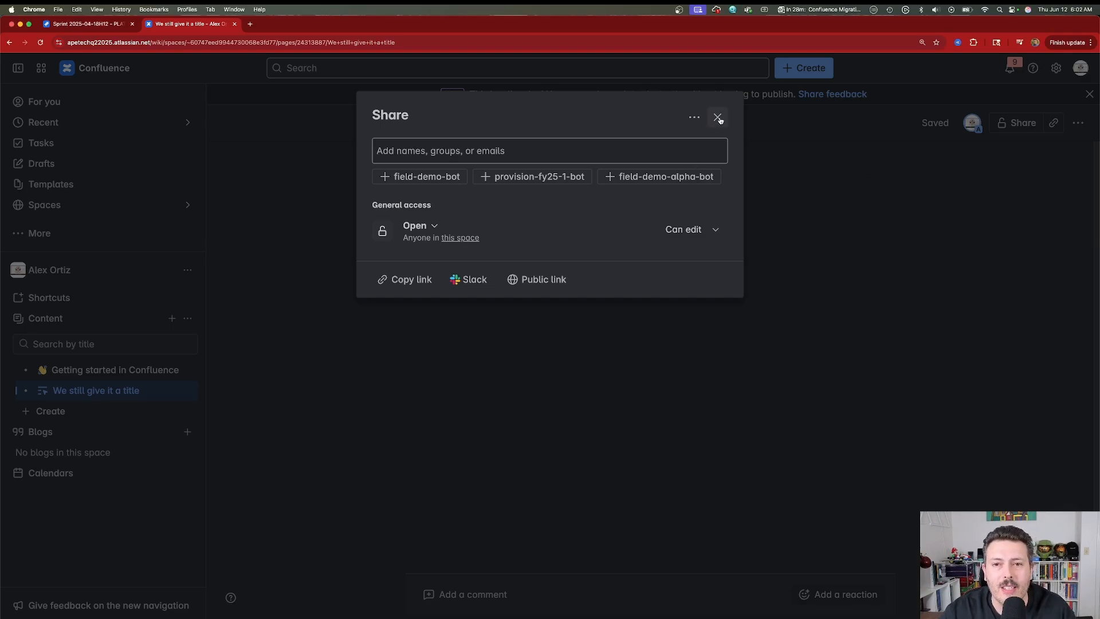
pyautogui.click(717, 117)
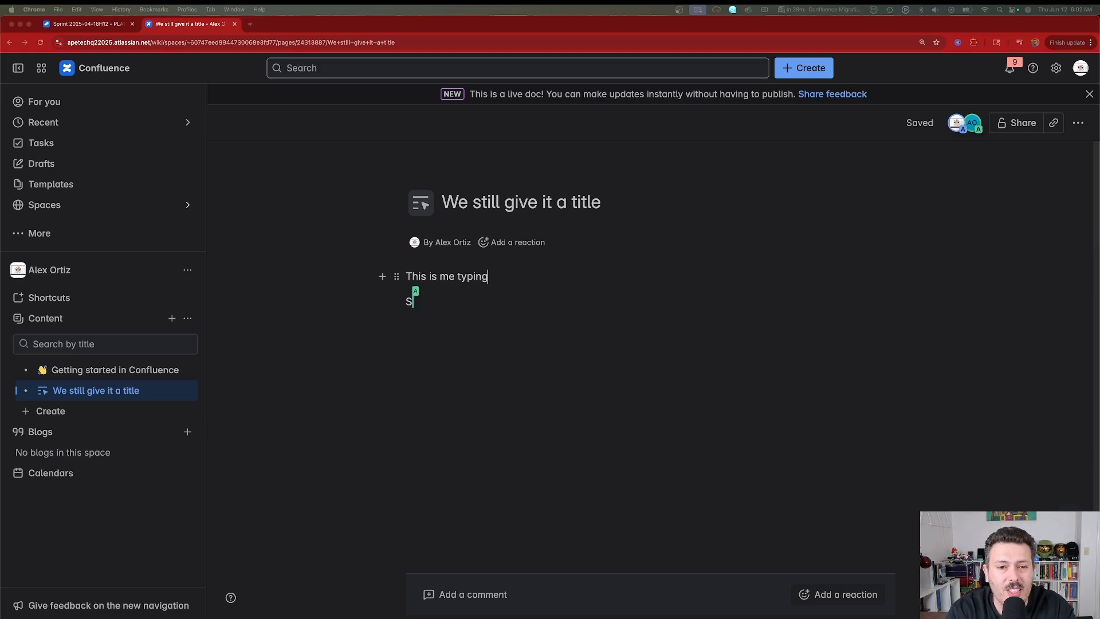
# - Add the second line 'Start tying as well' beneath 'This is me typing'
pyautogui.write('tart tying as well')
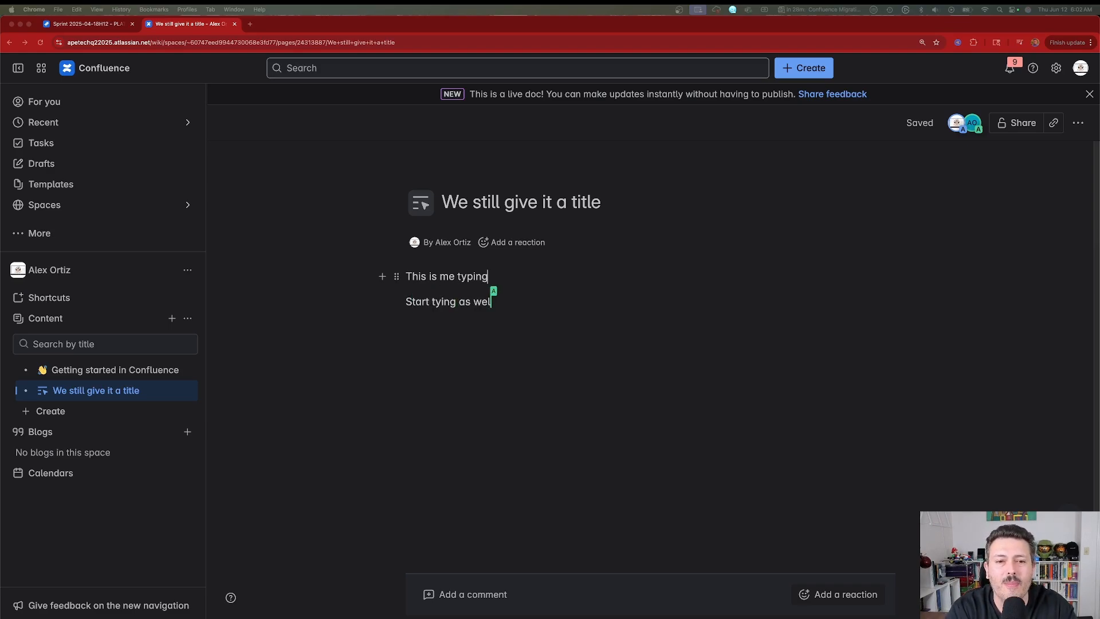
pyautogui.write('l')
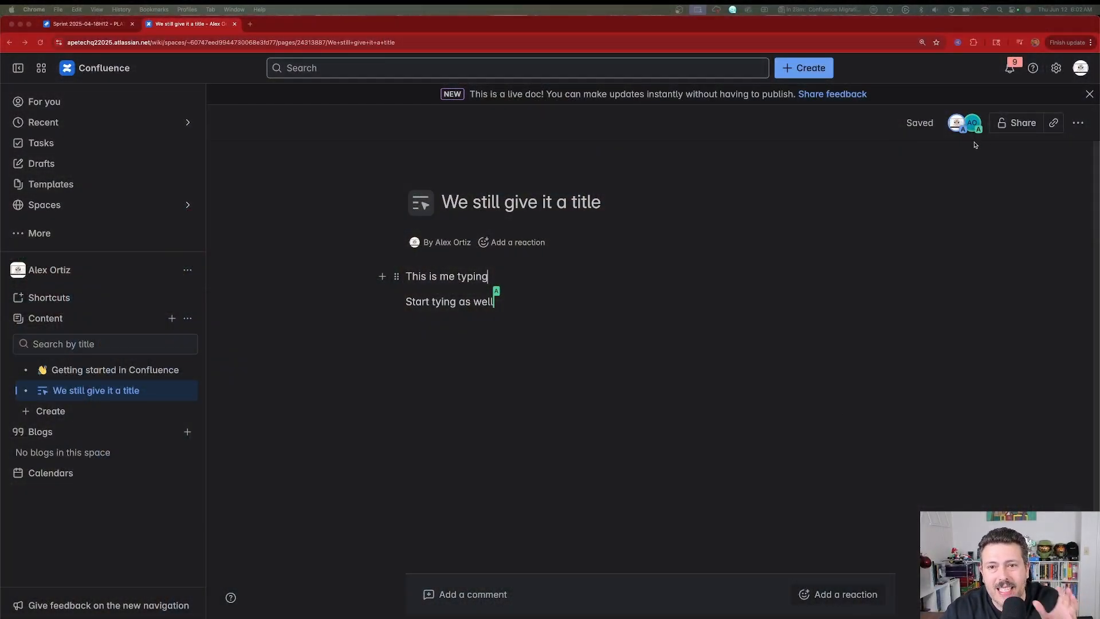
pyautogui.moveTo(745, 103)
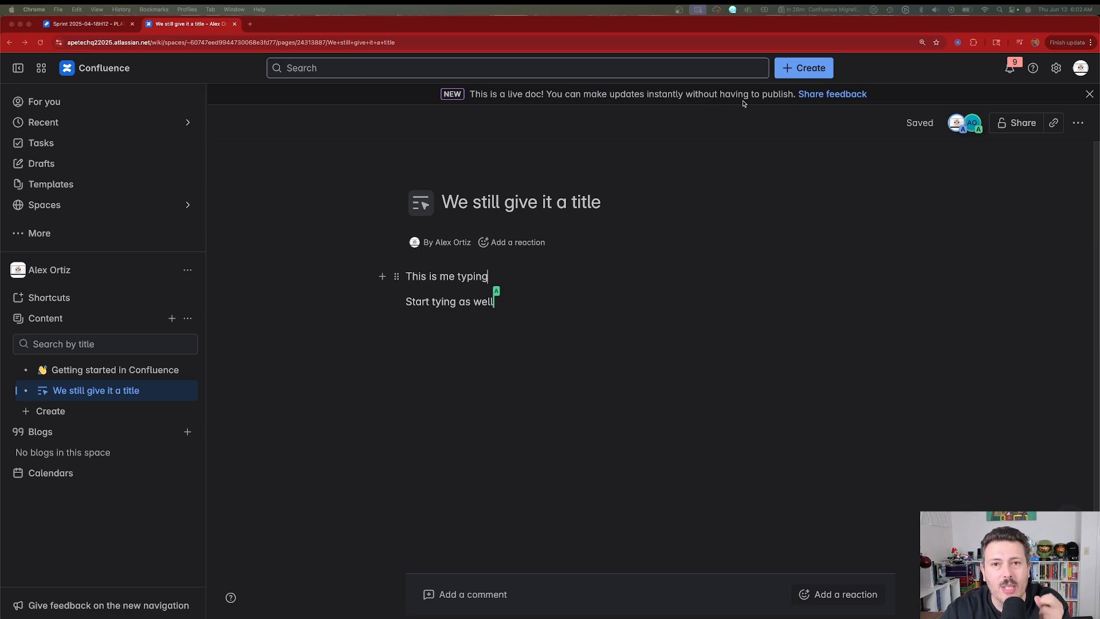
pyautogui.moveTo(703, 324)
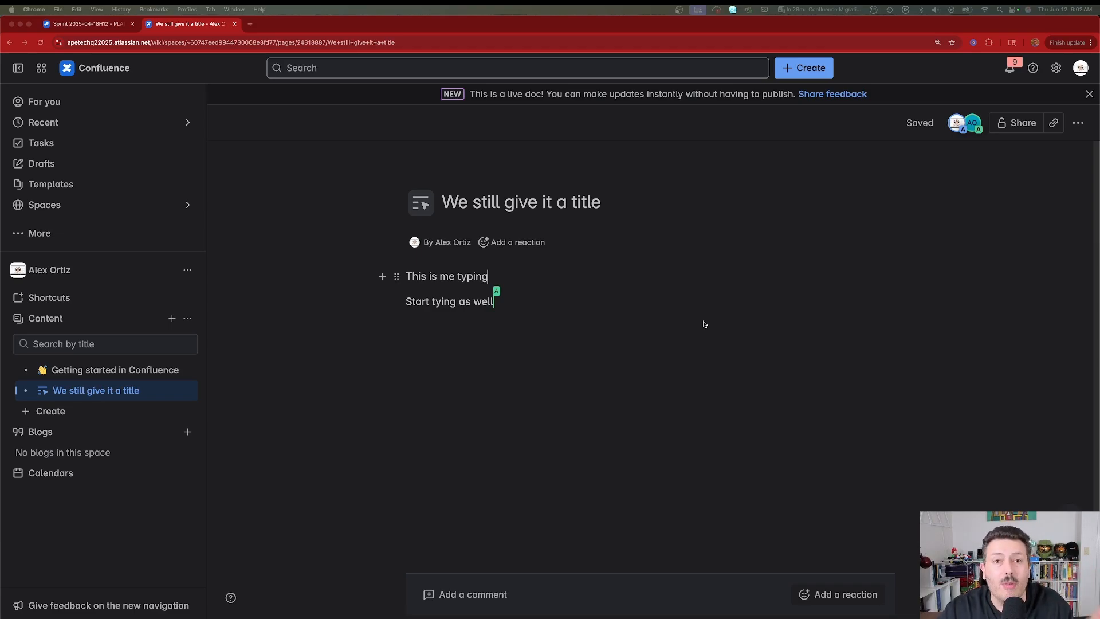
pyautogui.moveTo(145, 560)
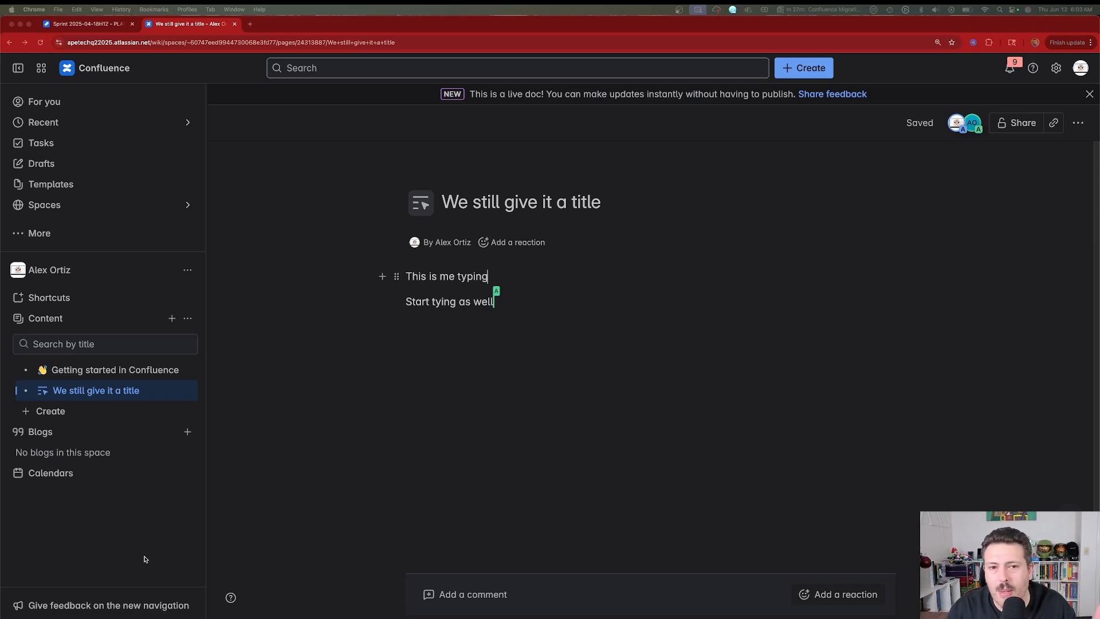
pyautogui.moveTo(148, 554)
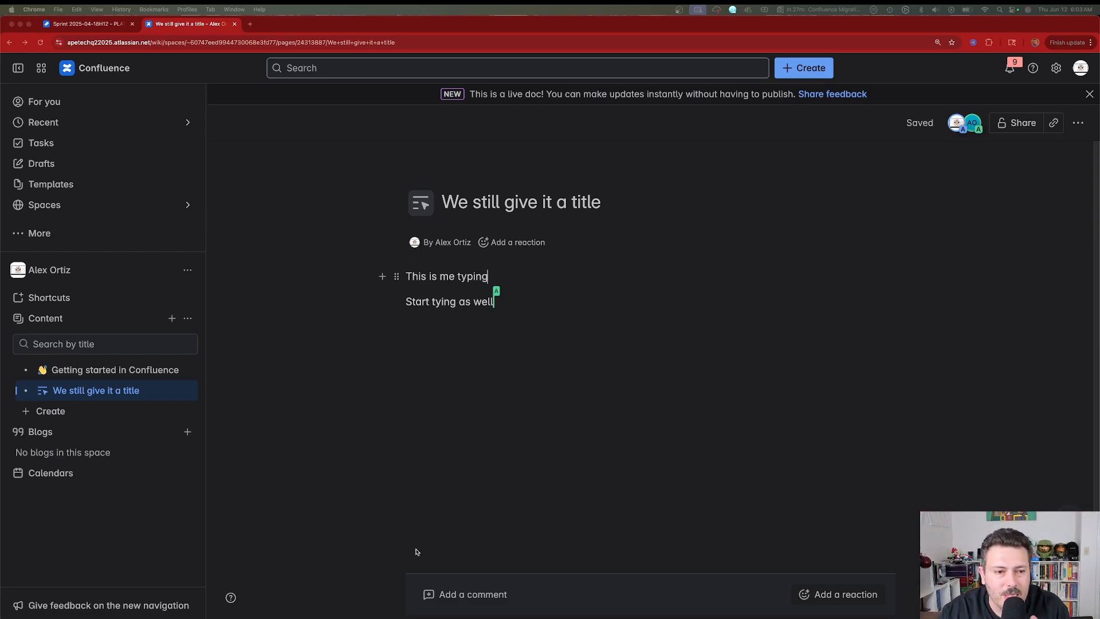
pyautogui.moveTo(692, 417)
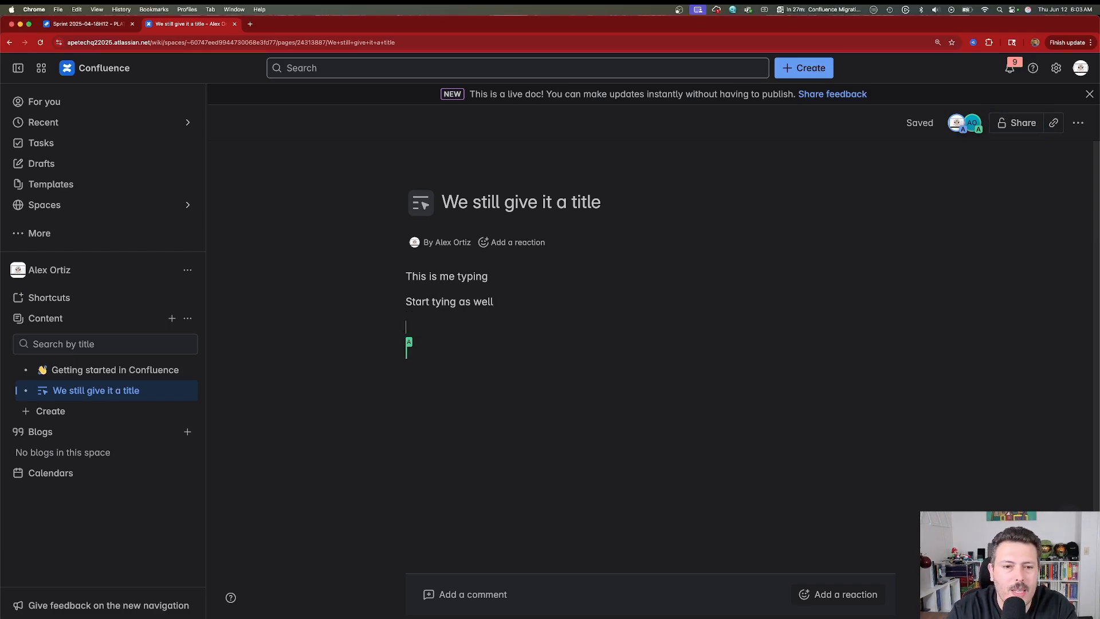
# - Insert an empty three-column table below the two lines via the / insert menu
pyautogui.write('/')
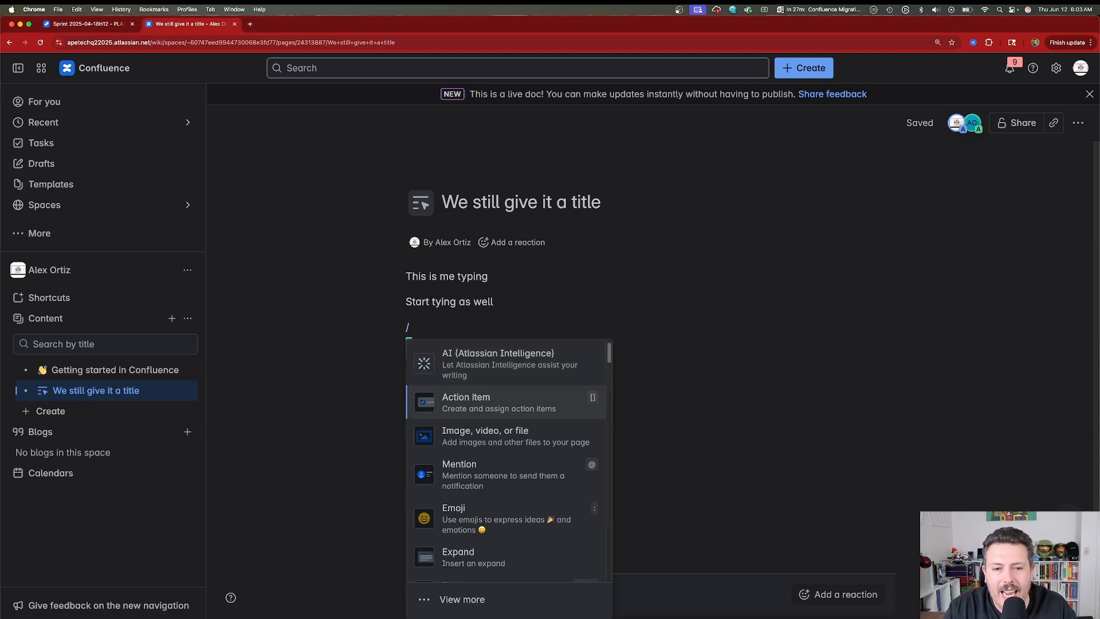
pyautogui.moveTo(504, 435)
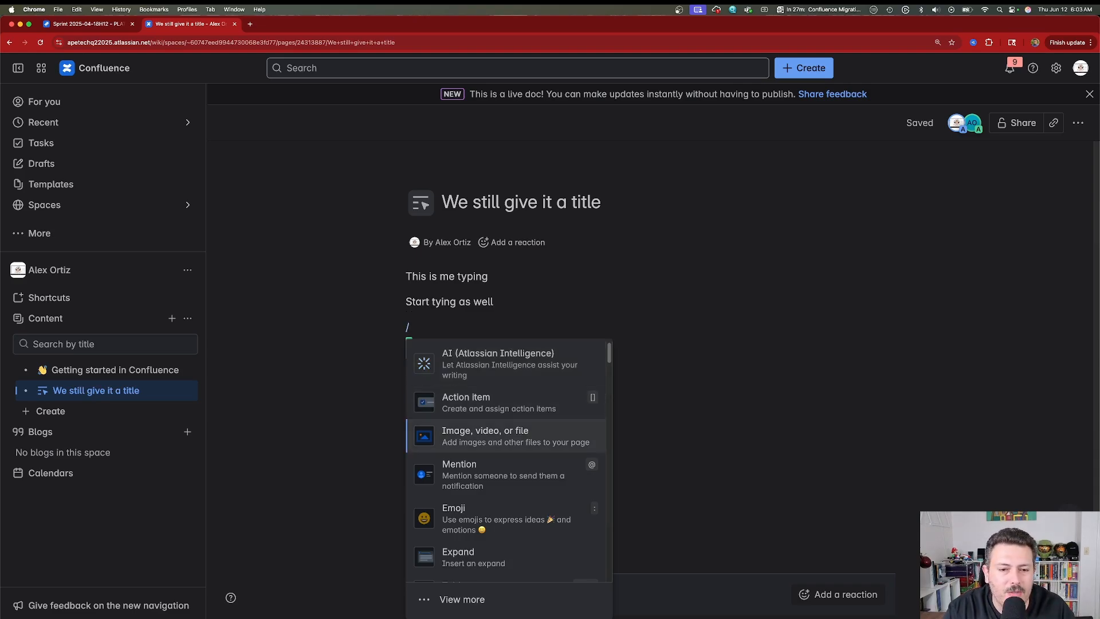
pyautogui.scroll(-3)
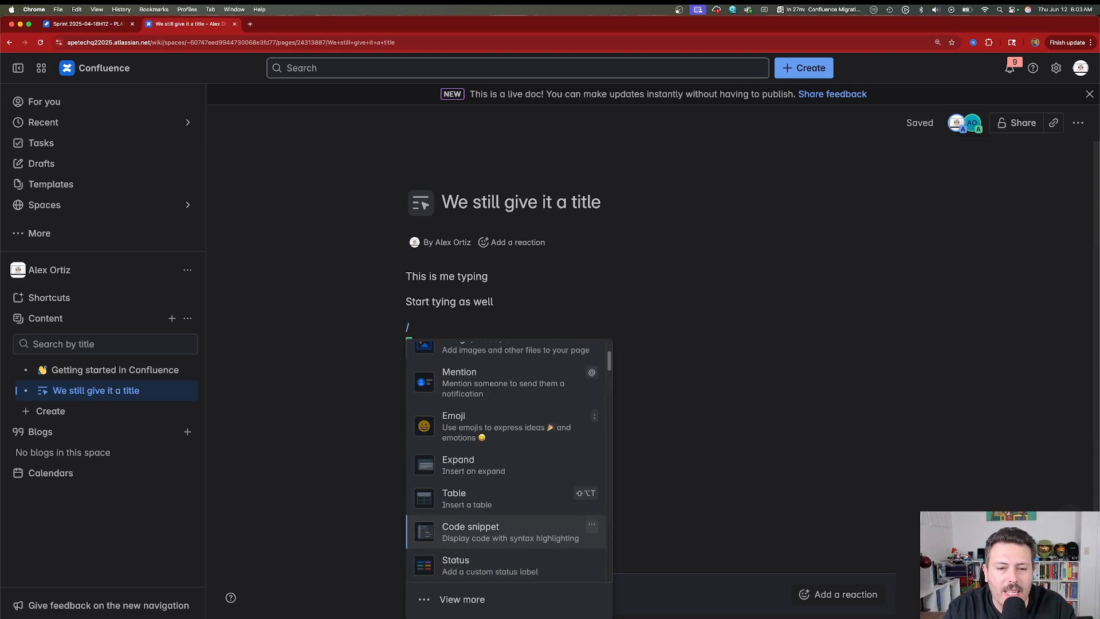
pyautogui.click(454, 493)
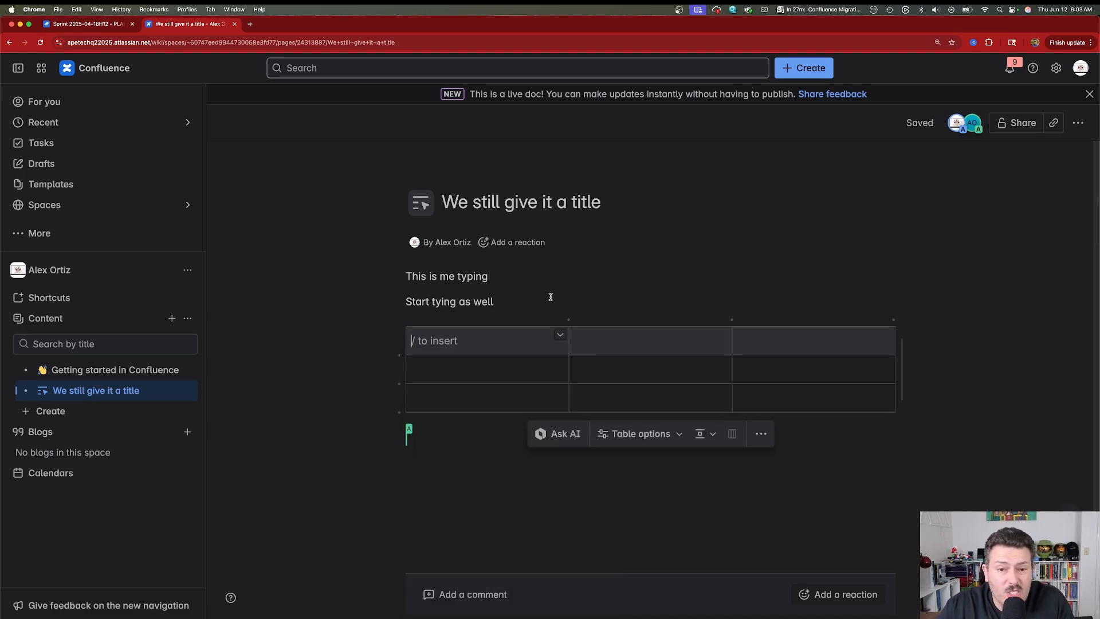
pyautogui.moveTo(742, 351)
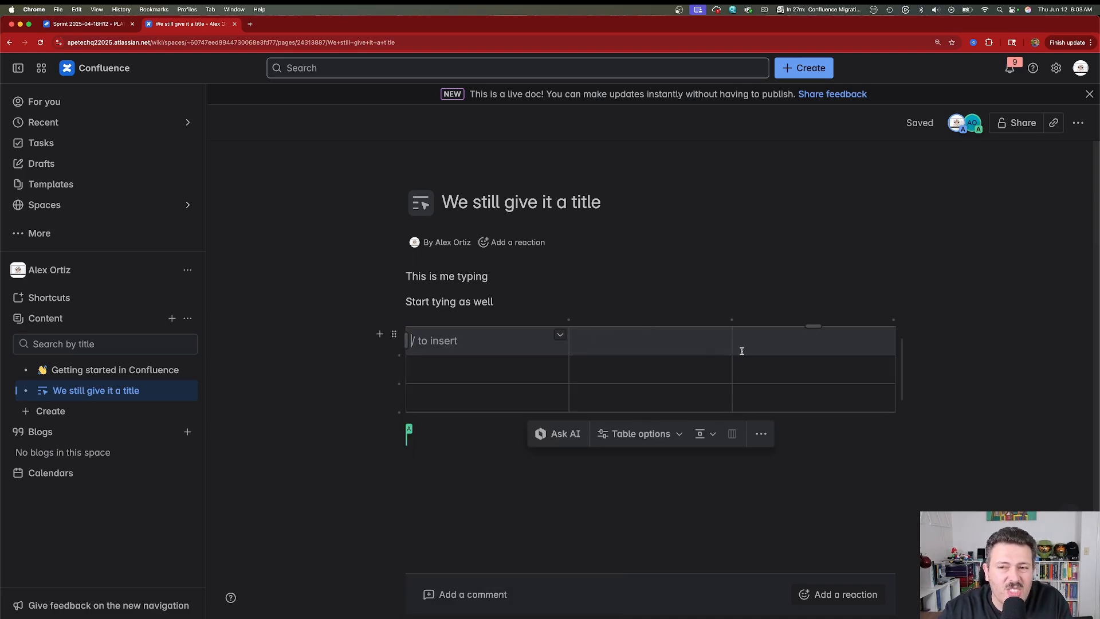
pyautogui.moveTo(871, 271)
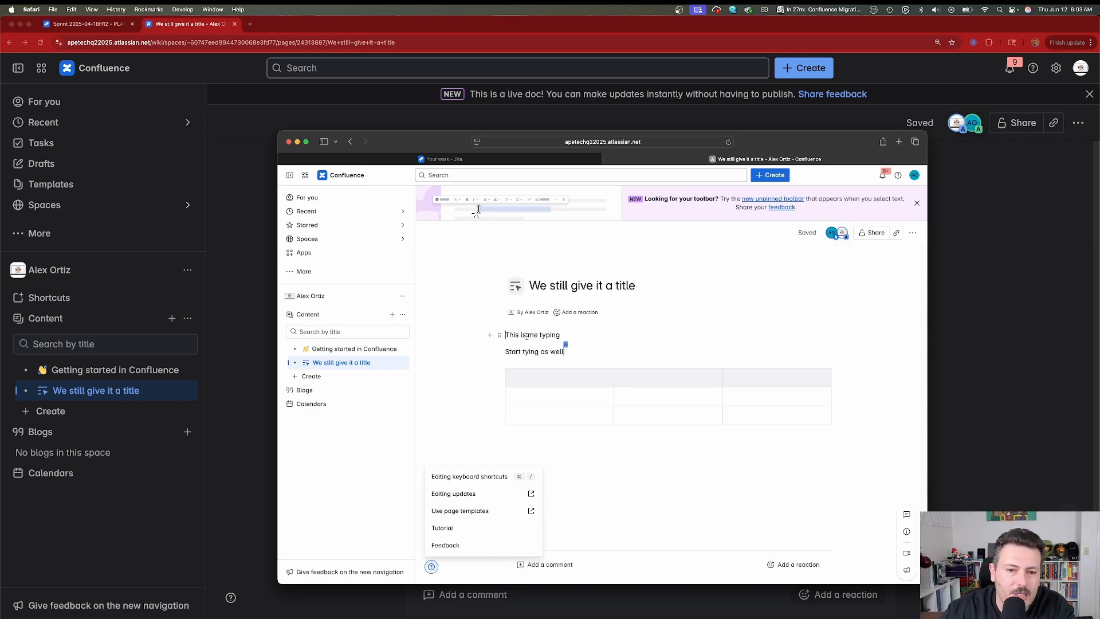
# - Fill the table's first header cell with 'this is a header'
pyautogui.click(550, 378)
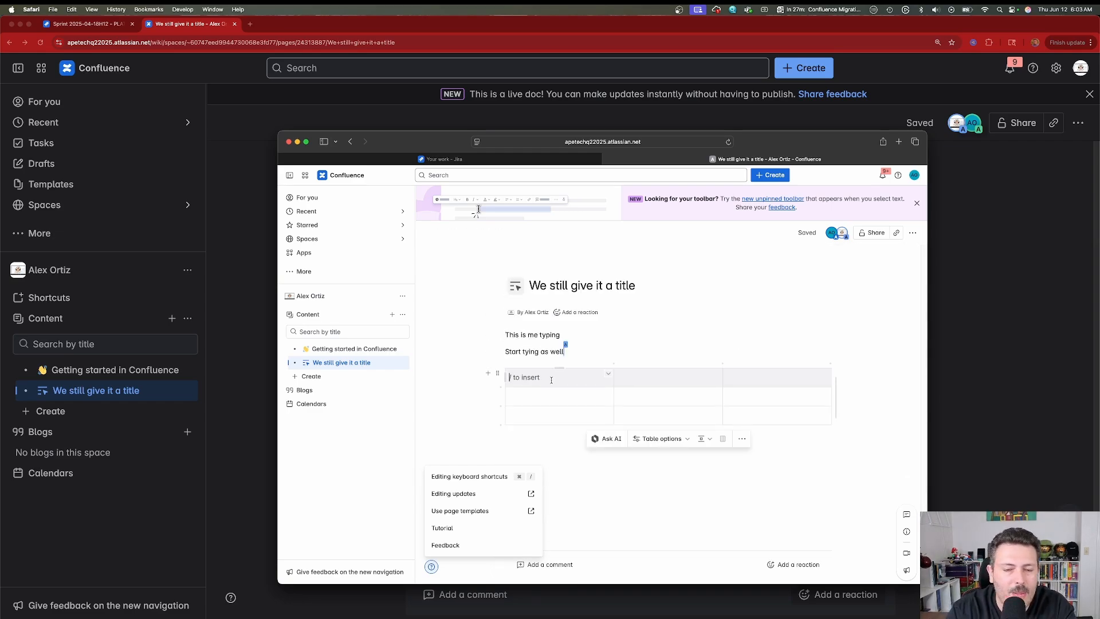
pyautogui.write('this is a header')
pyautogui.click(777, 377)
pyautogui.write('this is another header')
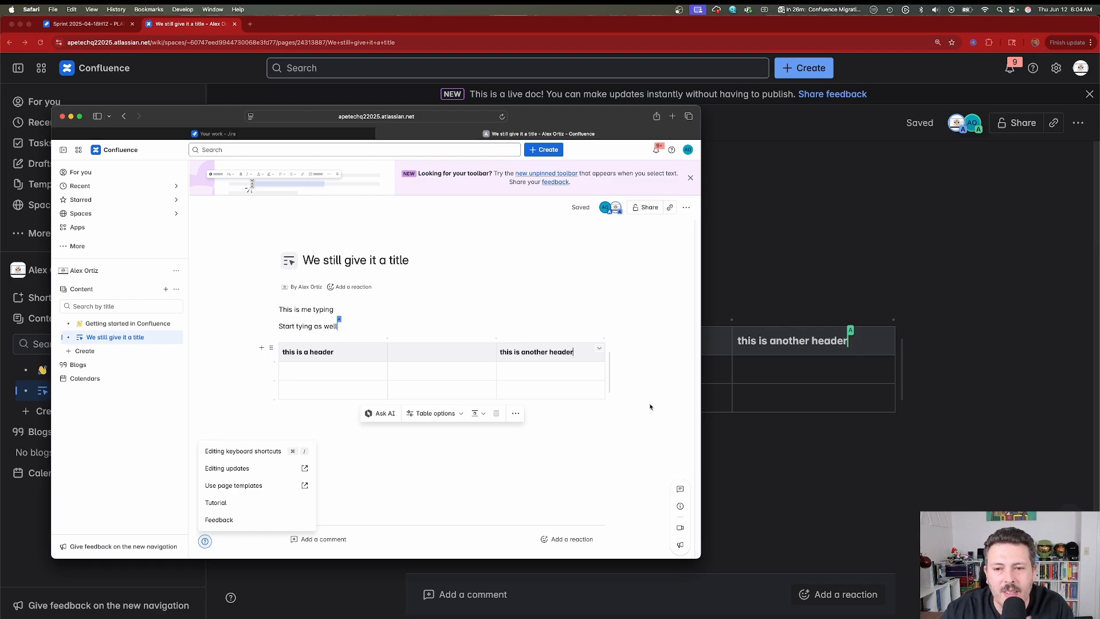
pyautogui.moveTo(780, 374)
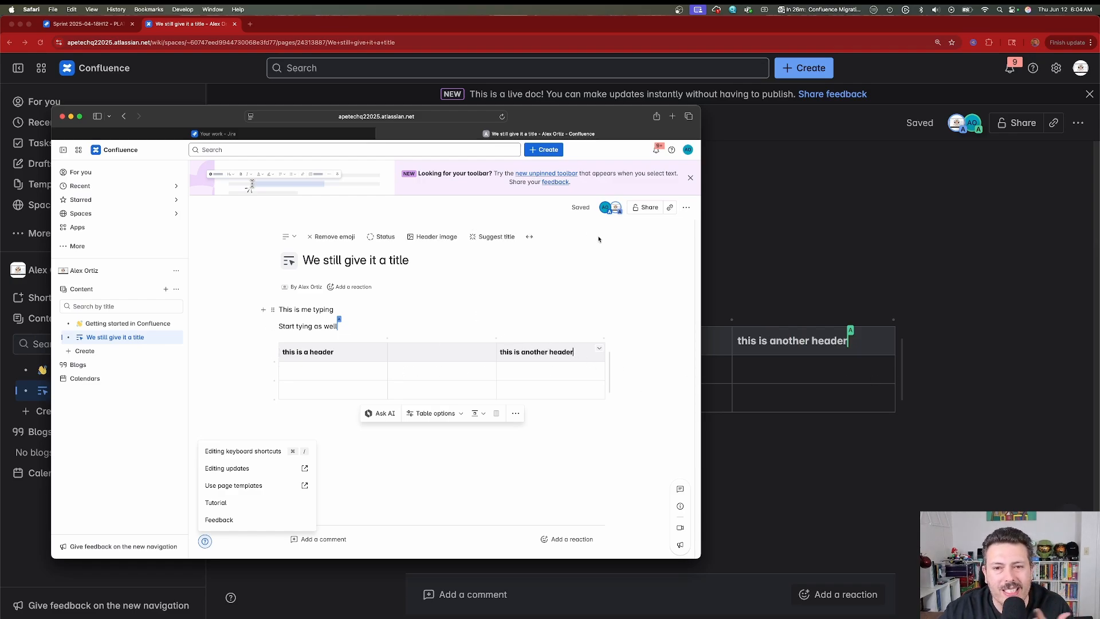
pyautogui.moveTo(207, 120)
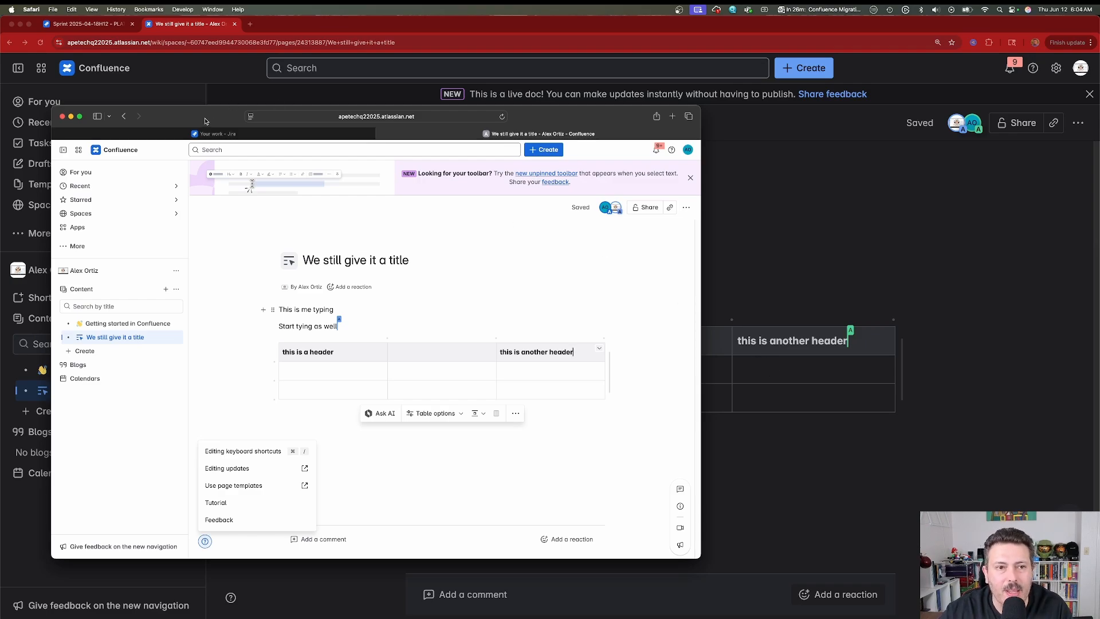